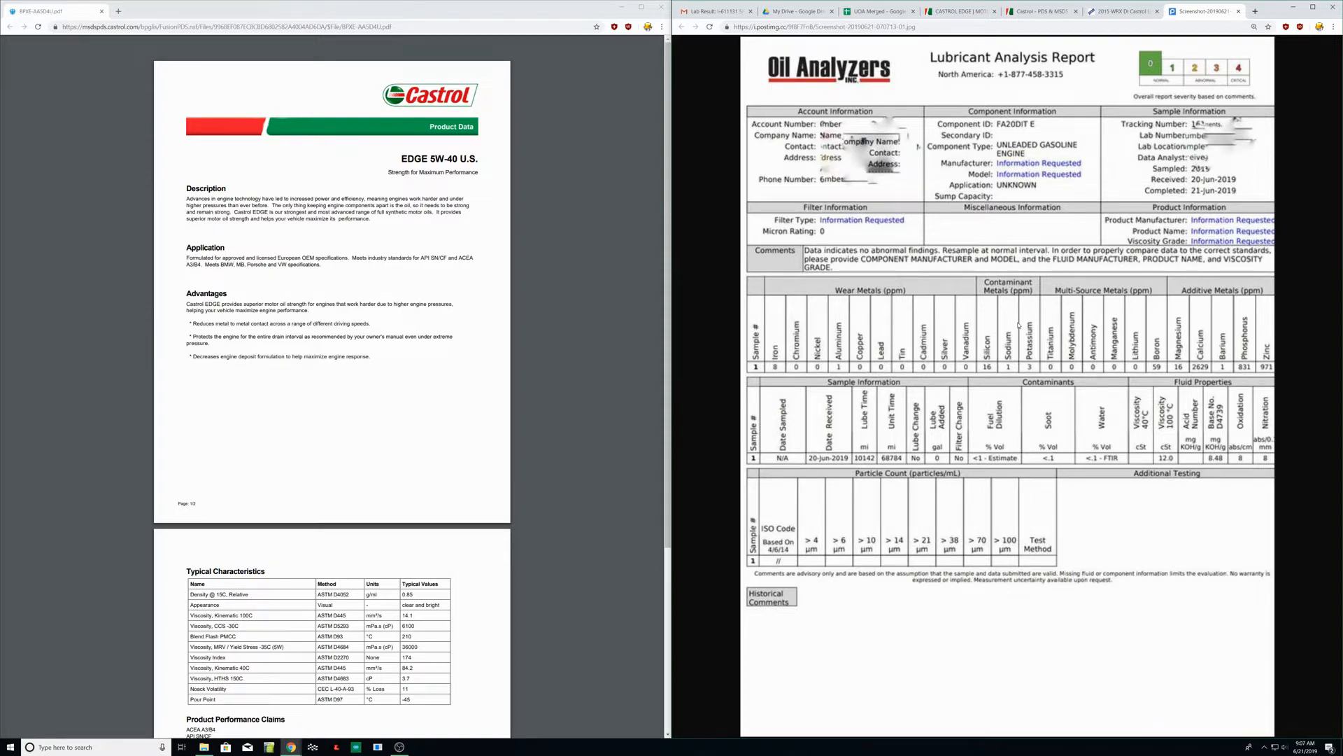
mouse_move(925, 307)
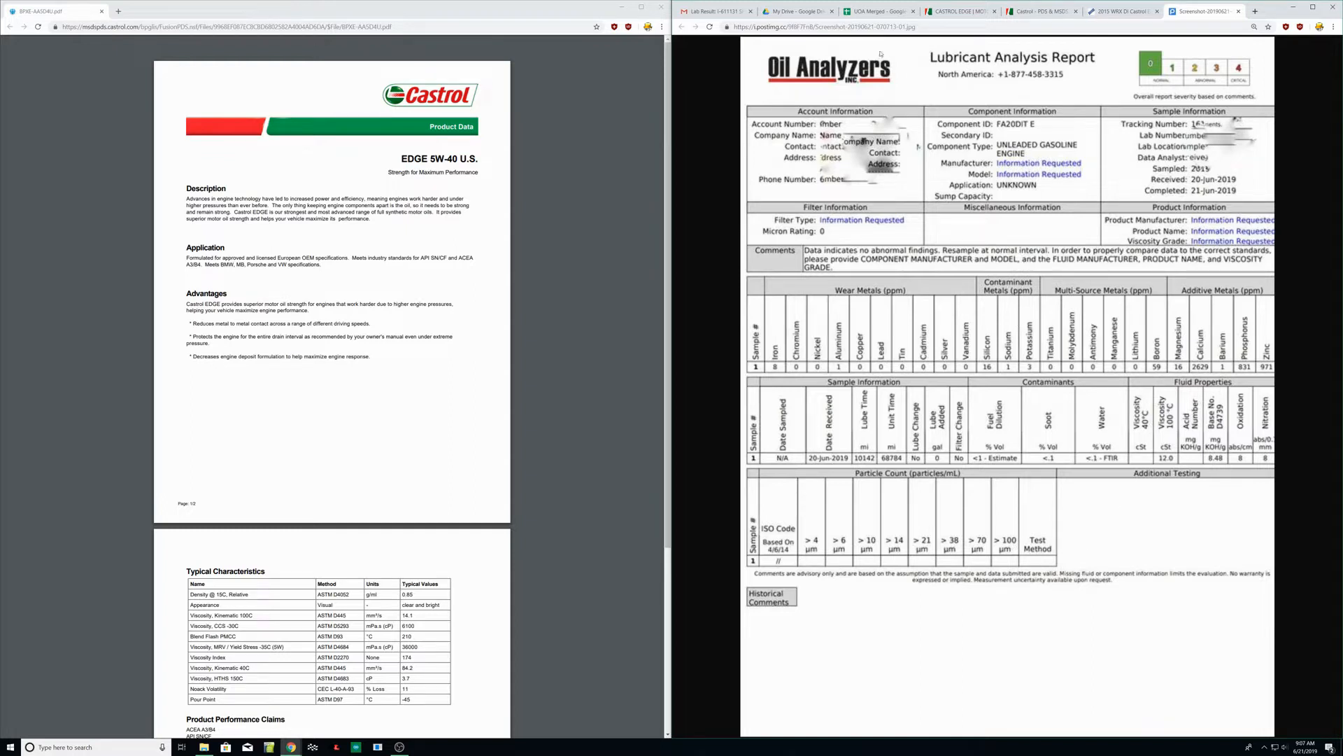
Step: Select the 6/20/2019 Edge 5W-40 sample column and check its Miles On Oil value
click(875, 11)
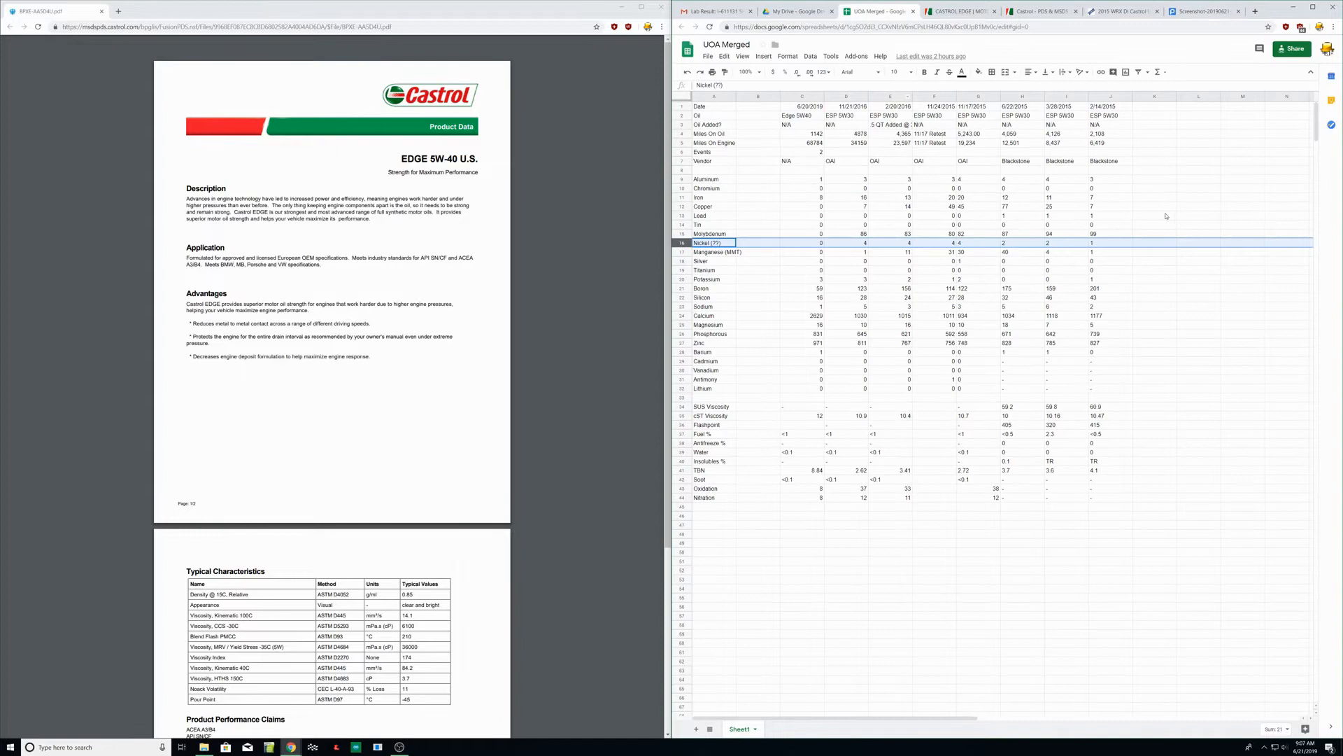
click(1155, 215)
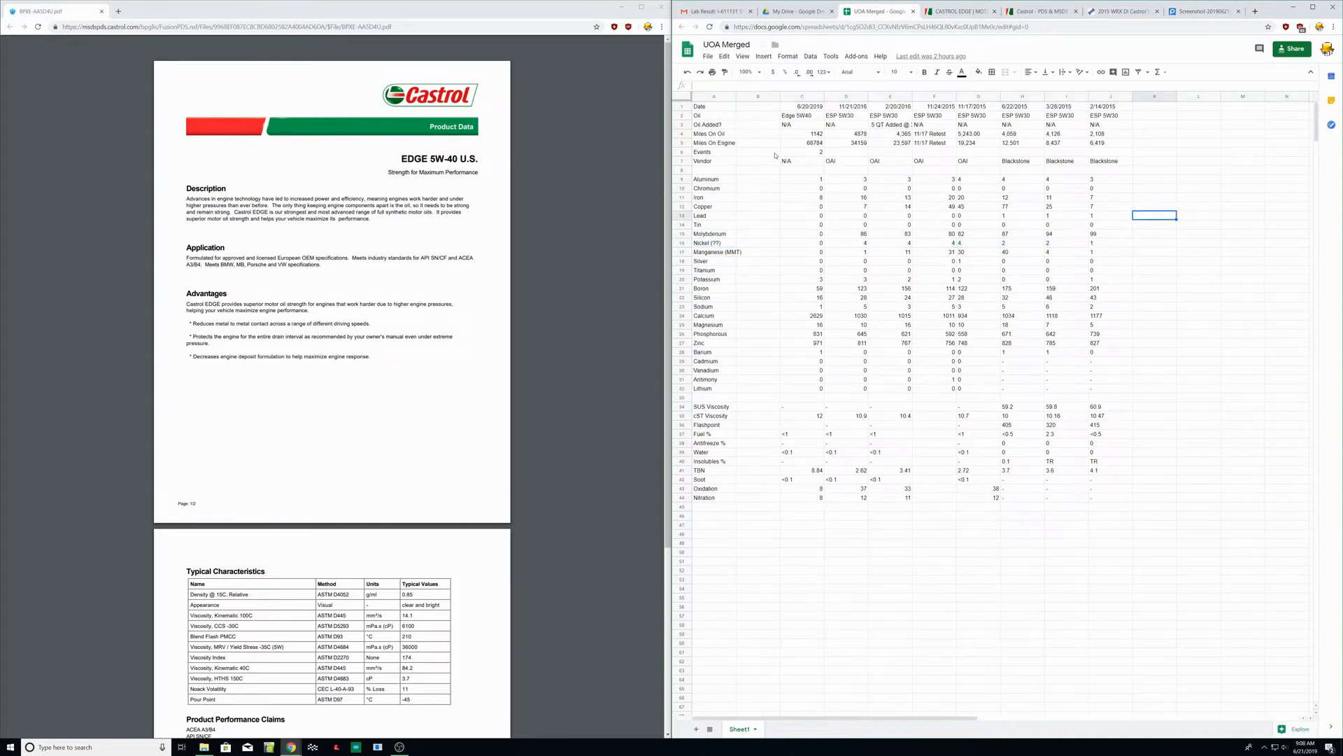
click(800, 95)
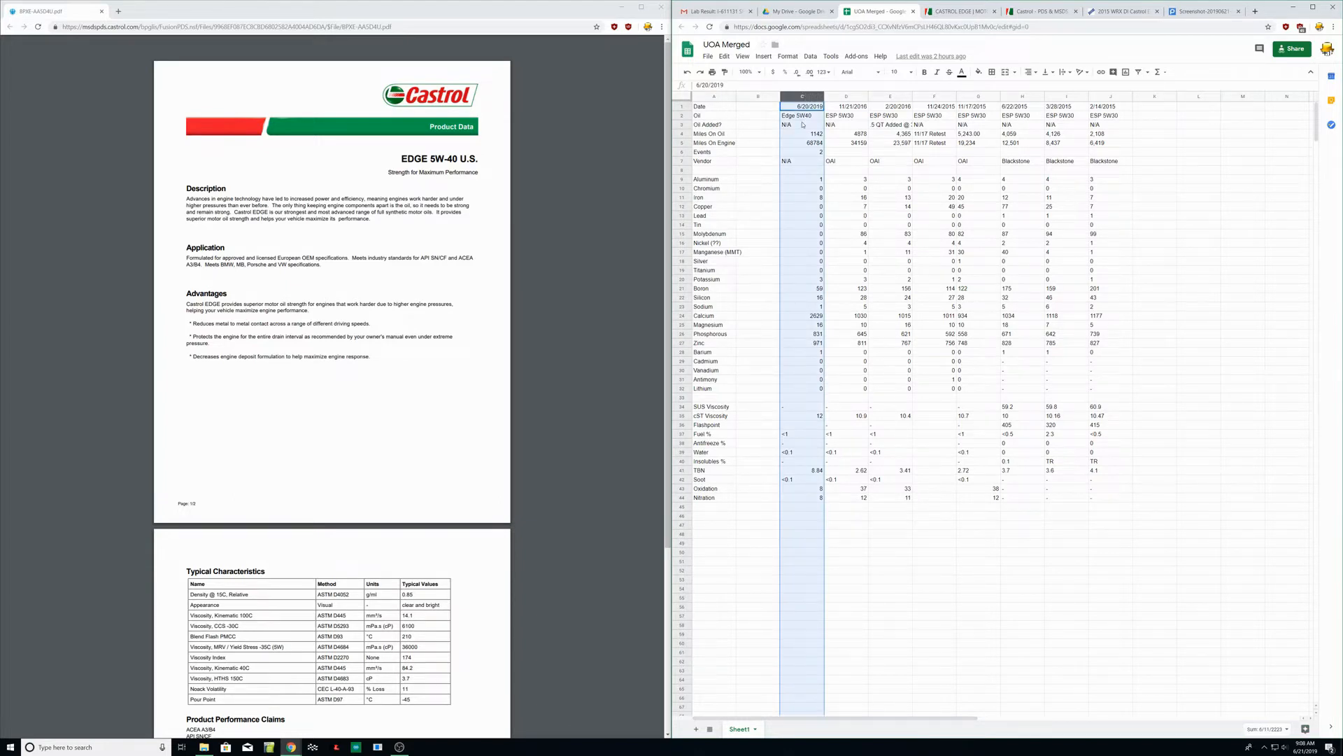
click(802, 133)
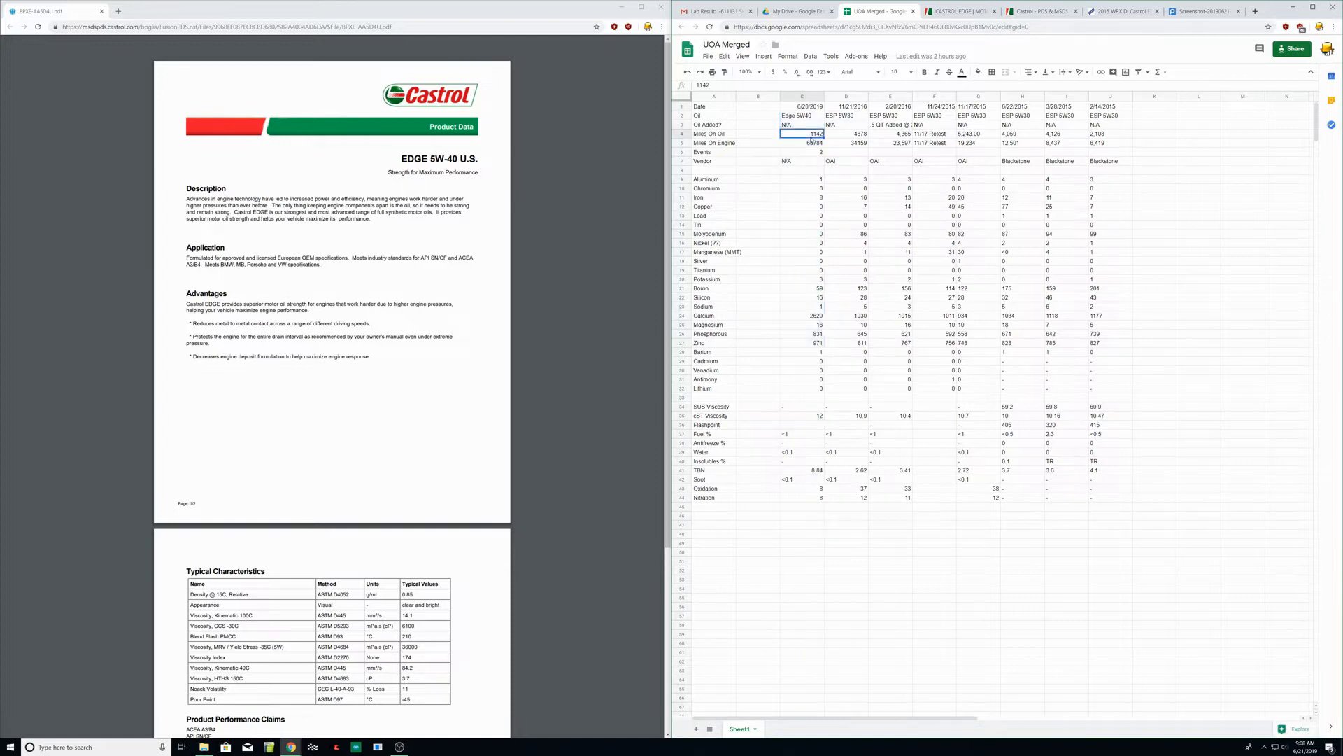
click(803, 143)
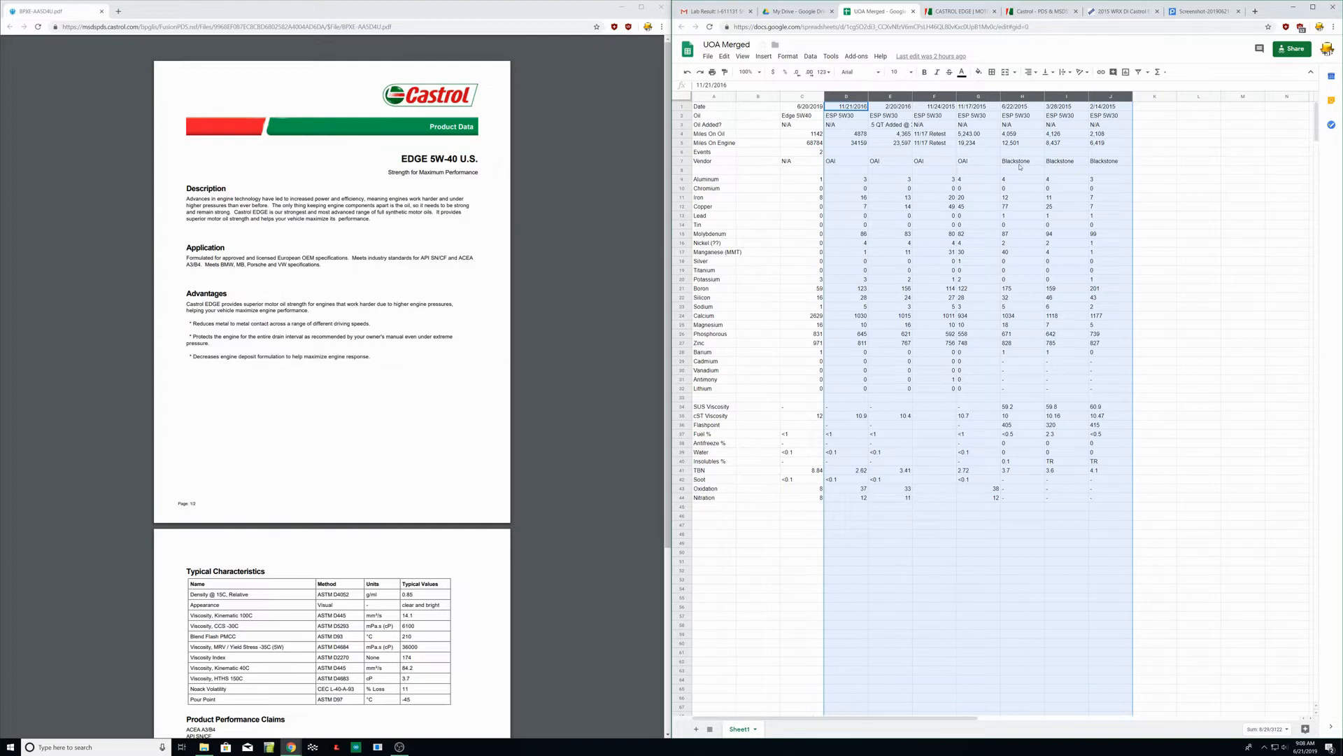
mouse_move(967, 162)
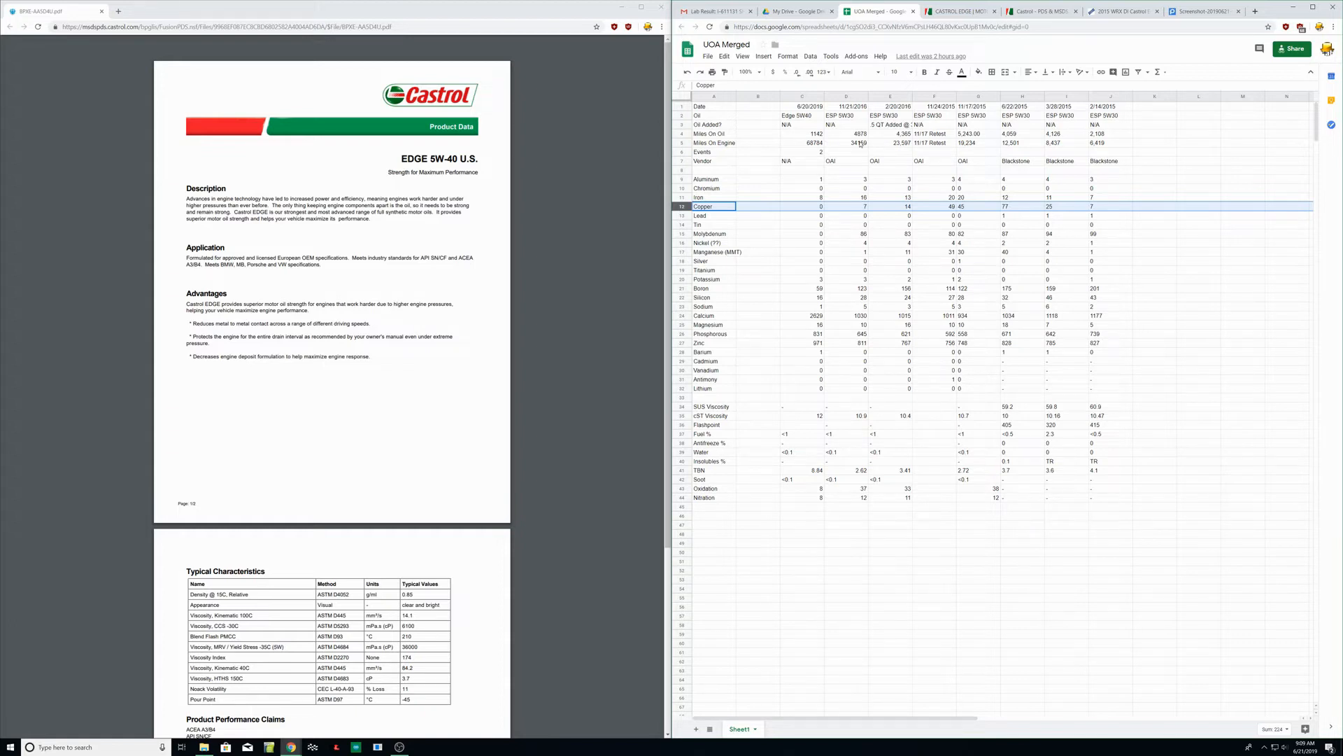
mouse_move(904, 165)
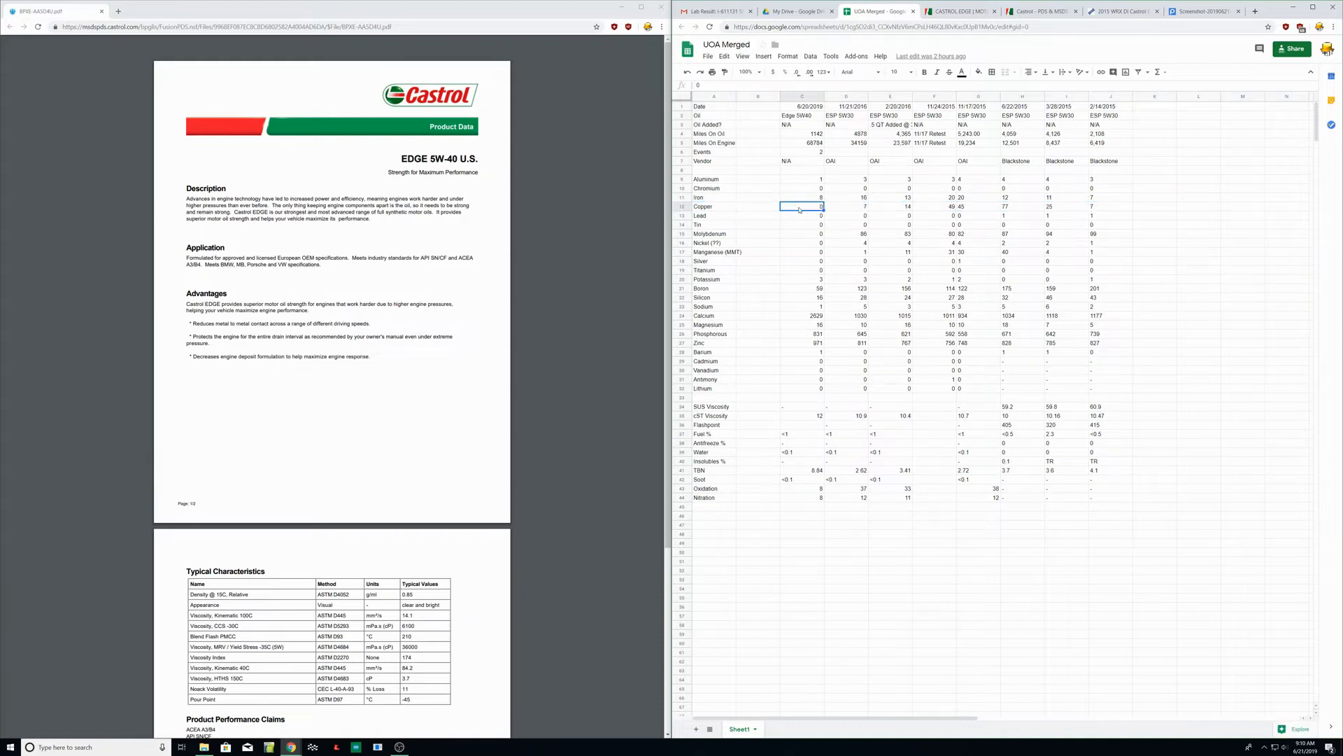
click(681, 243)
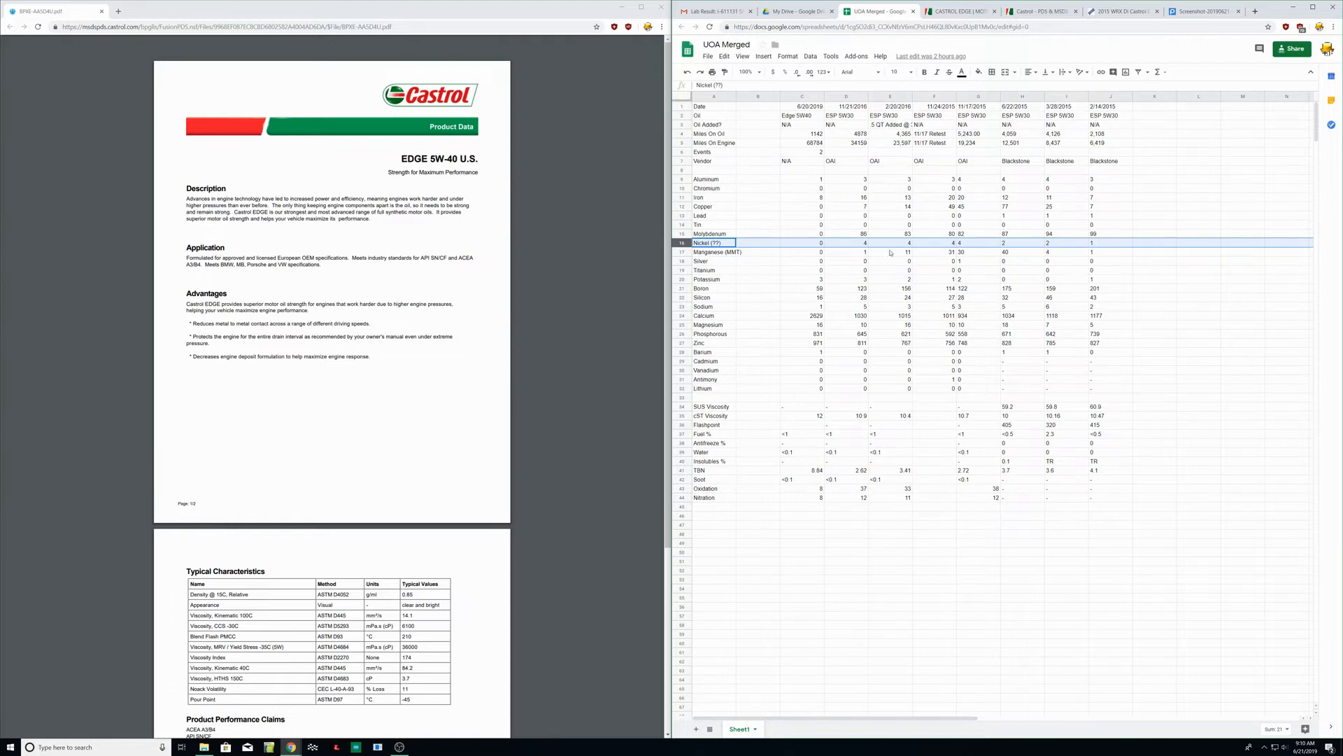
click(801, 243)
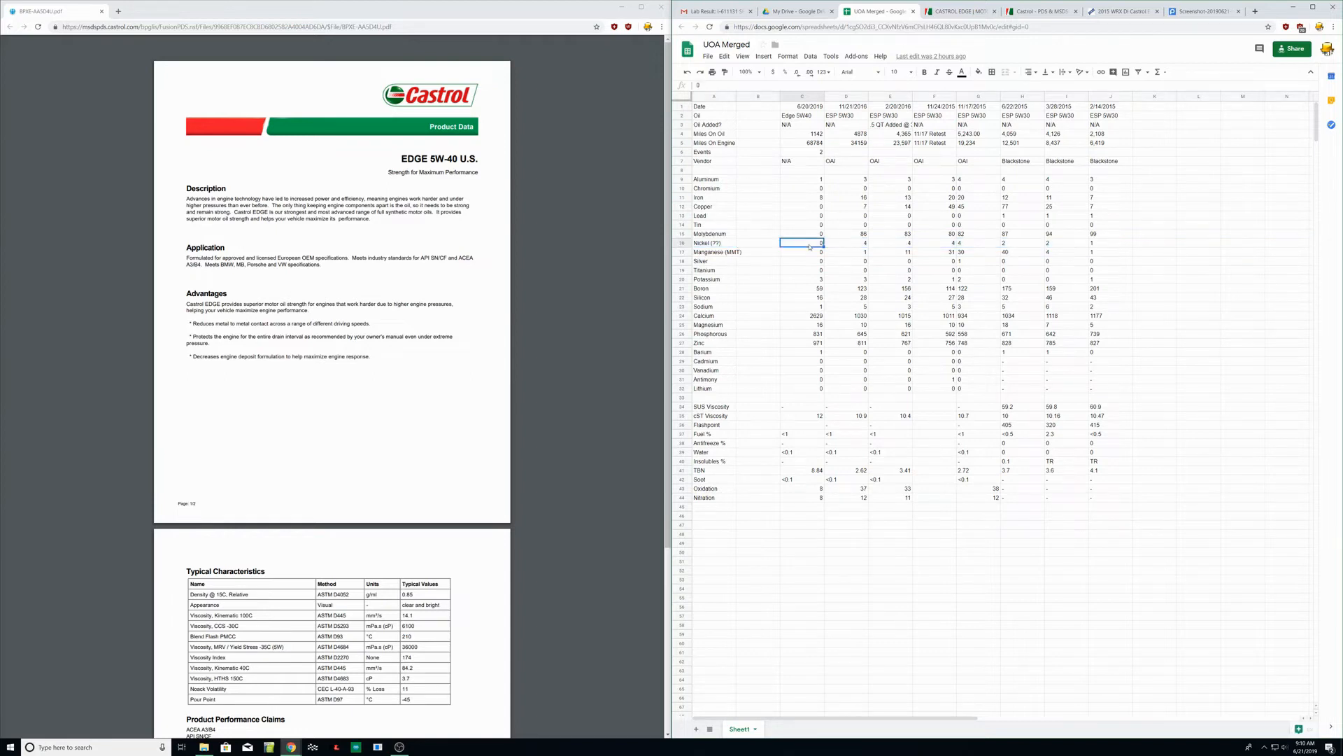
click(680, 242)
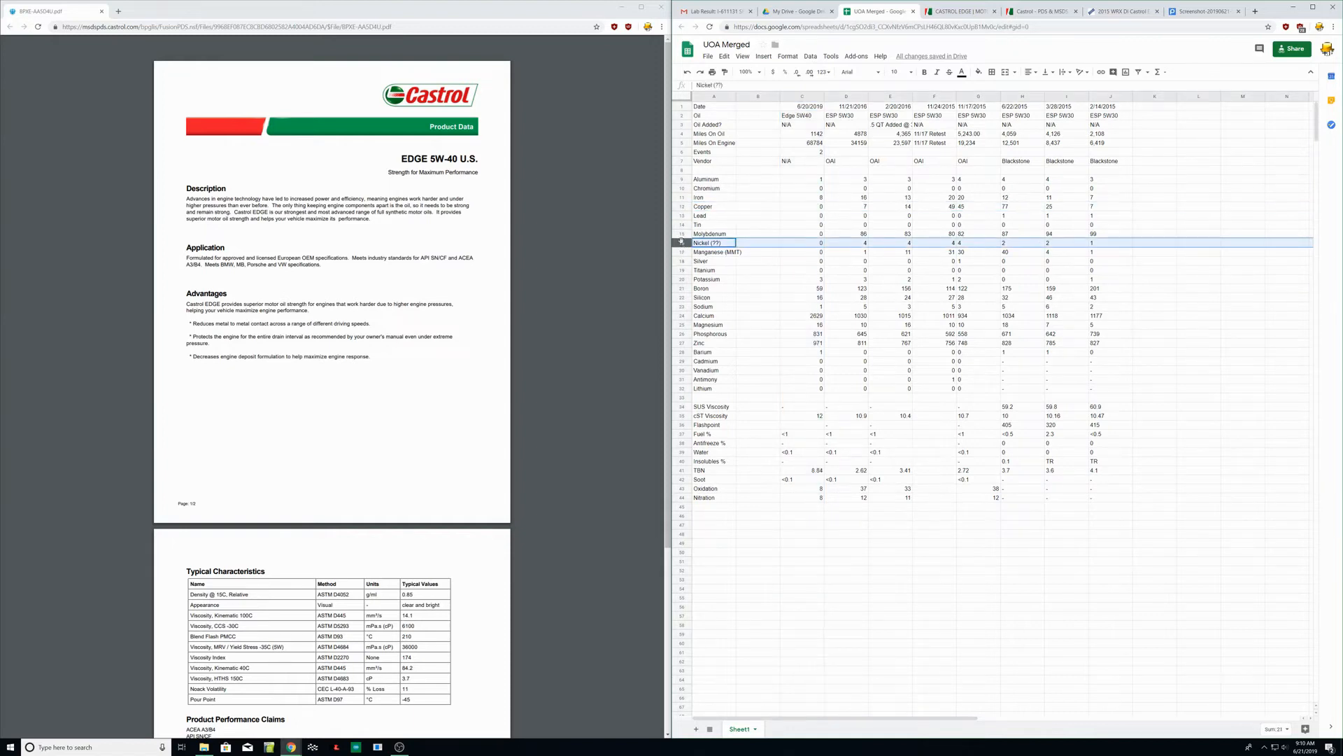
click(718, 252)
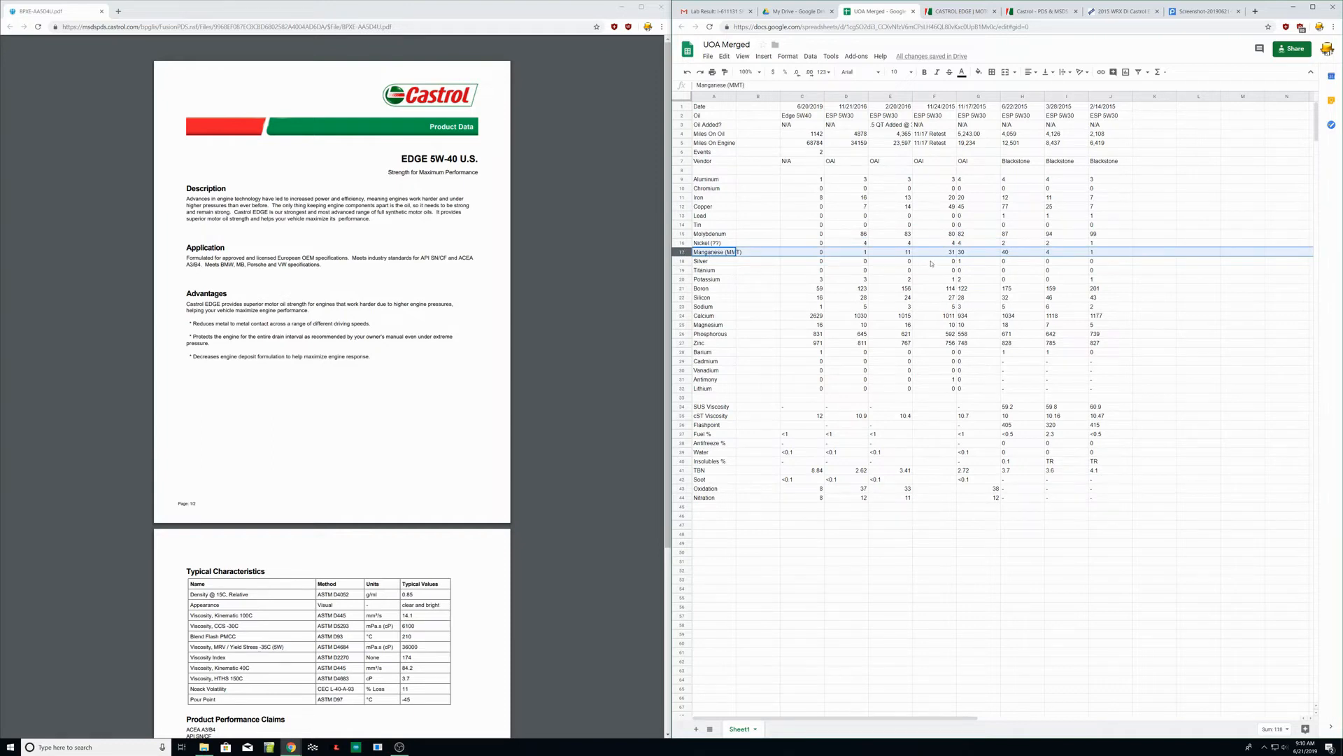
click(1110, 252)
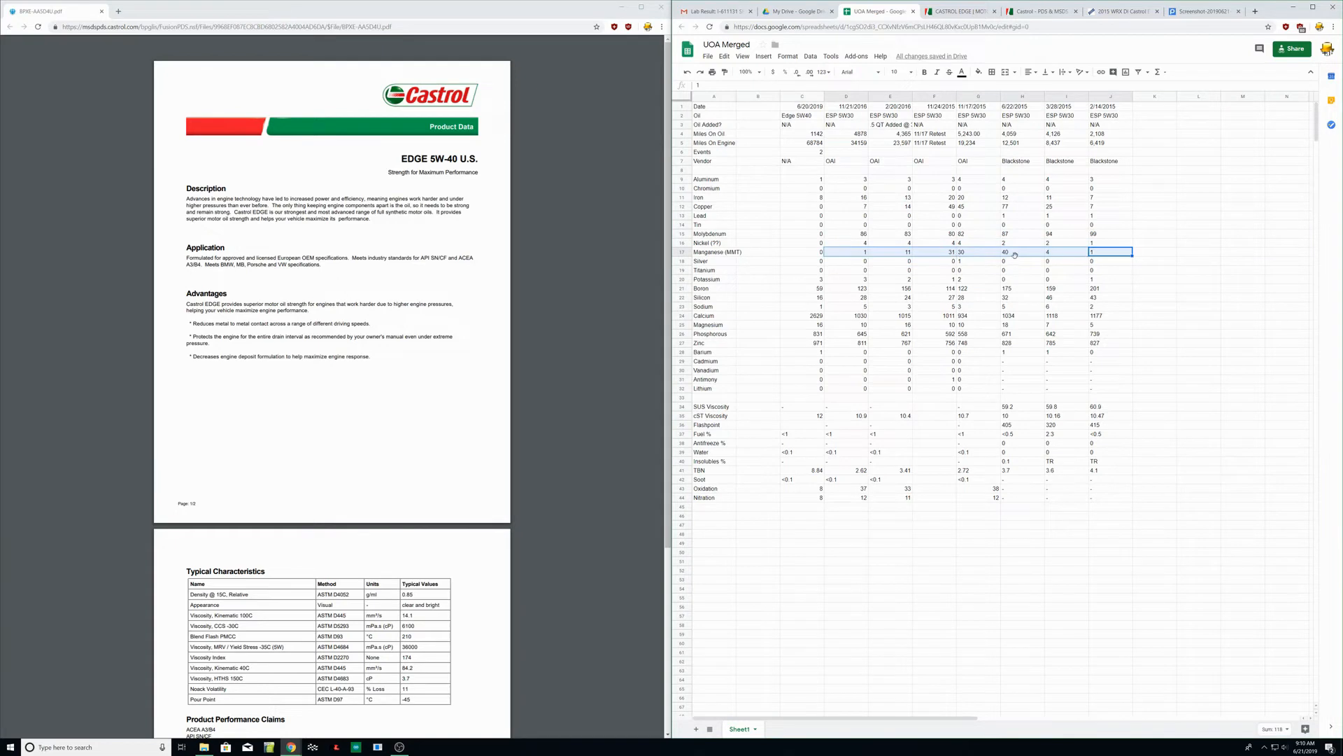
click(1021, 251)
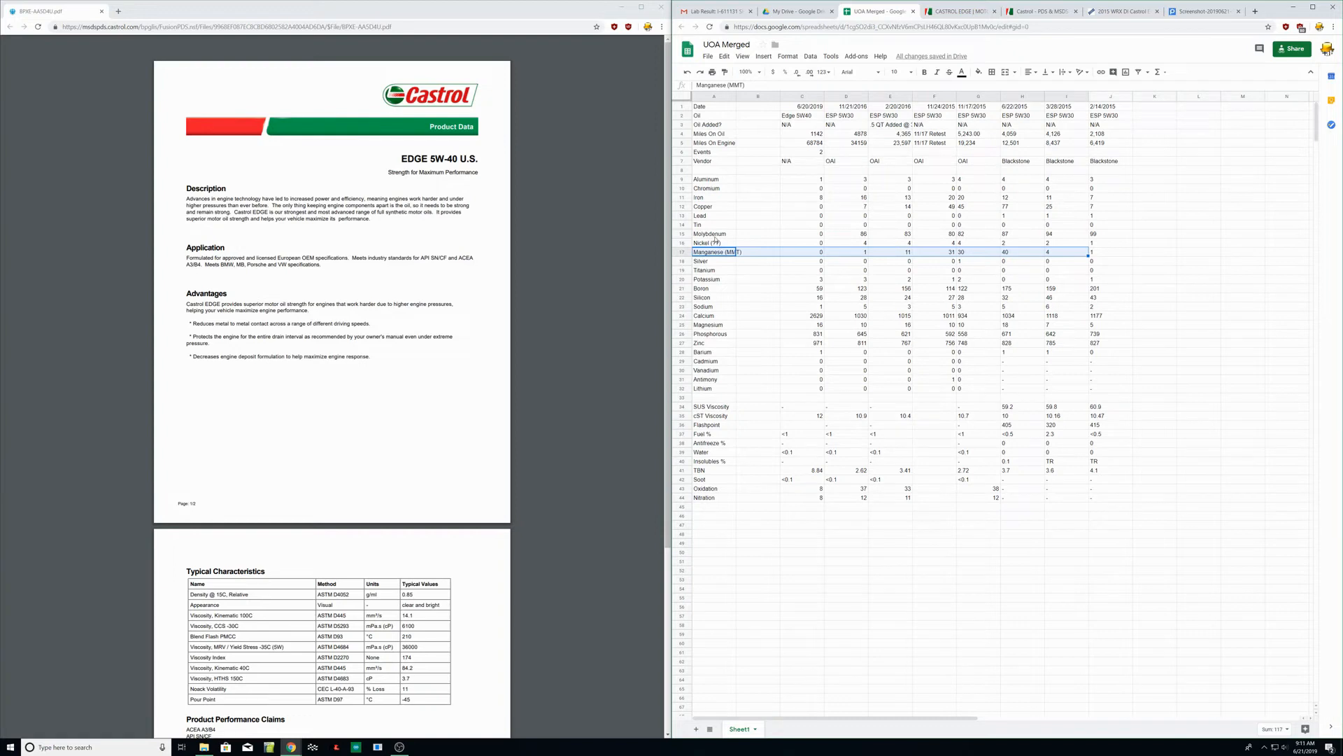
click(712, 234)
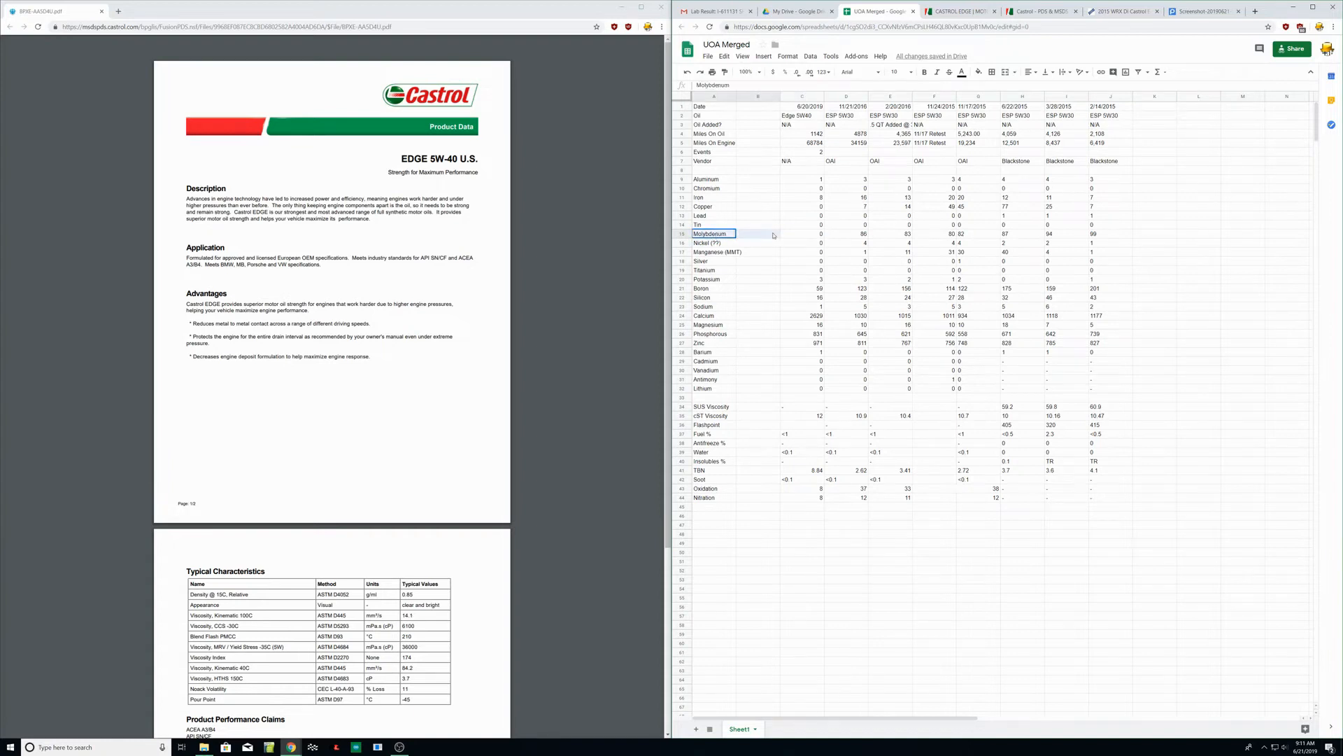
drag(713, 234, 1110, 234)
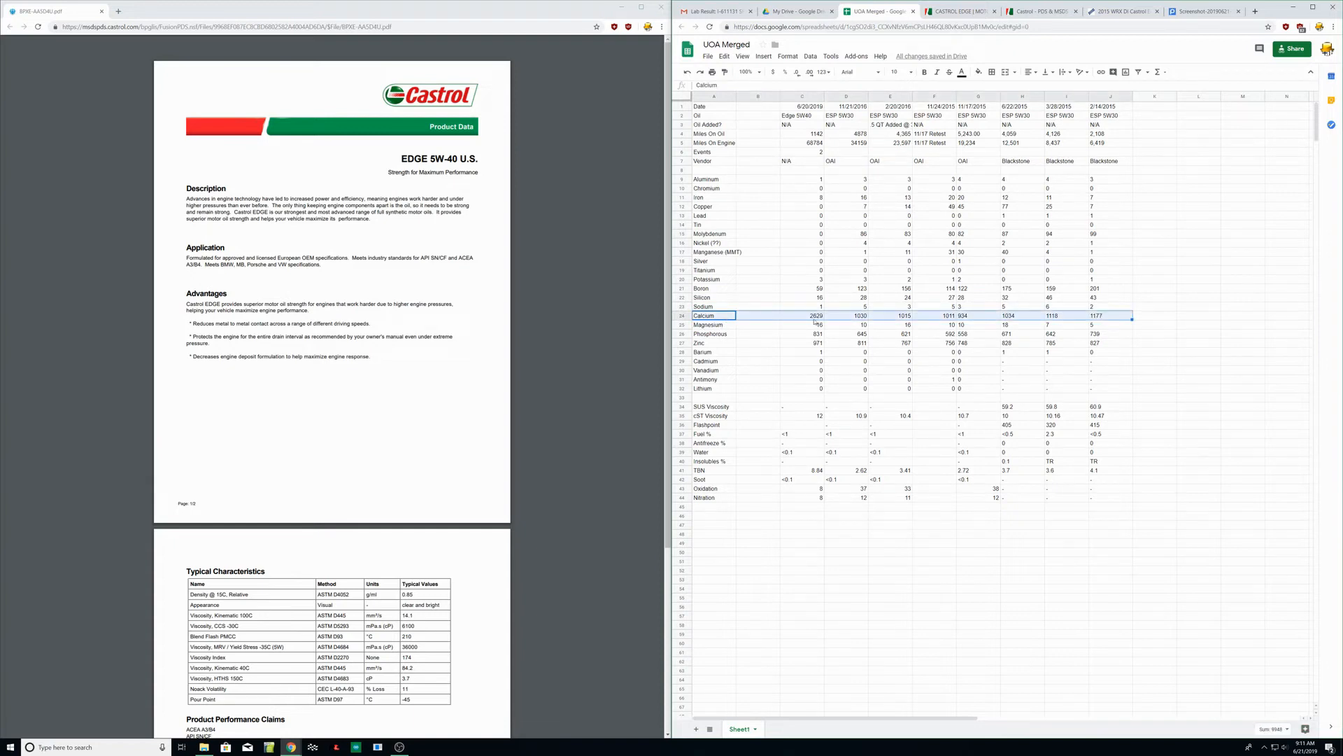
click(802, 317)
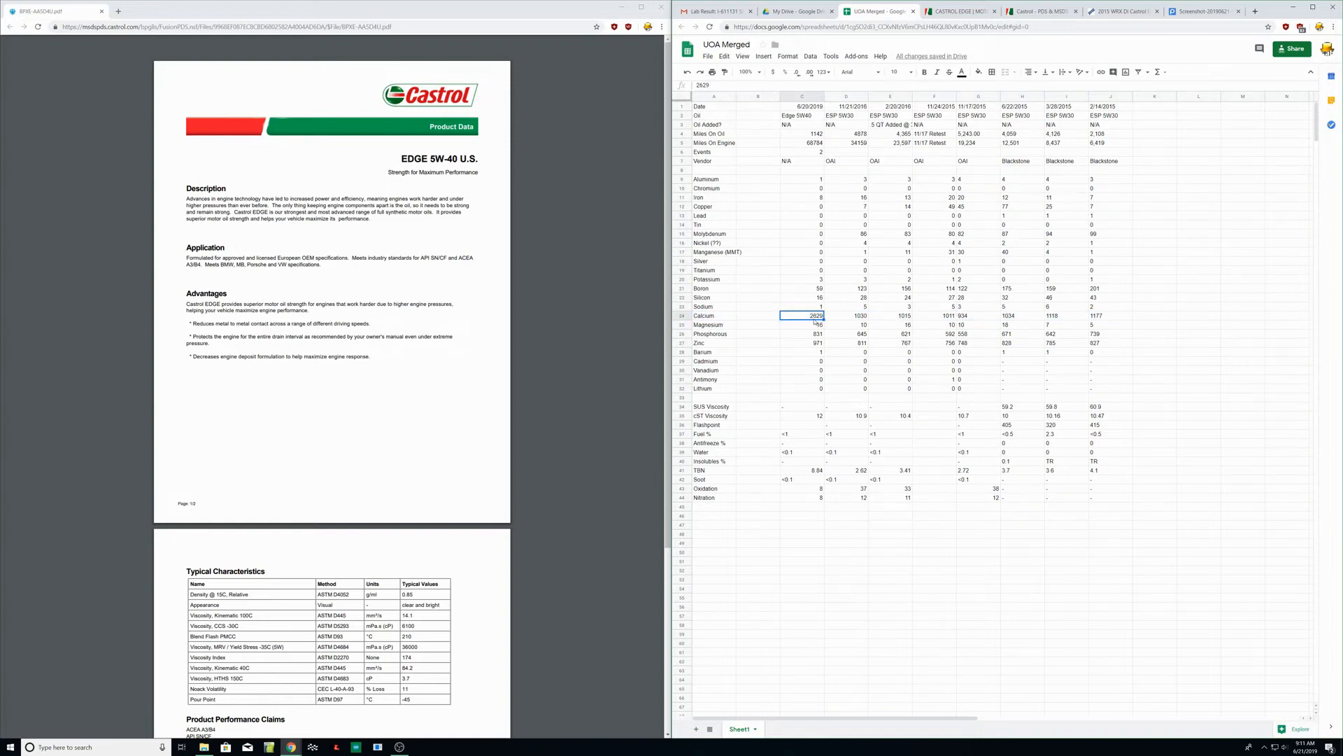
click(712, 317)
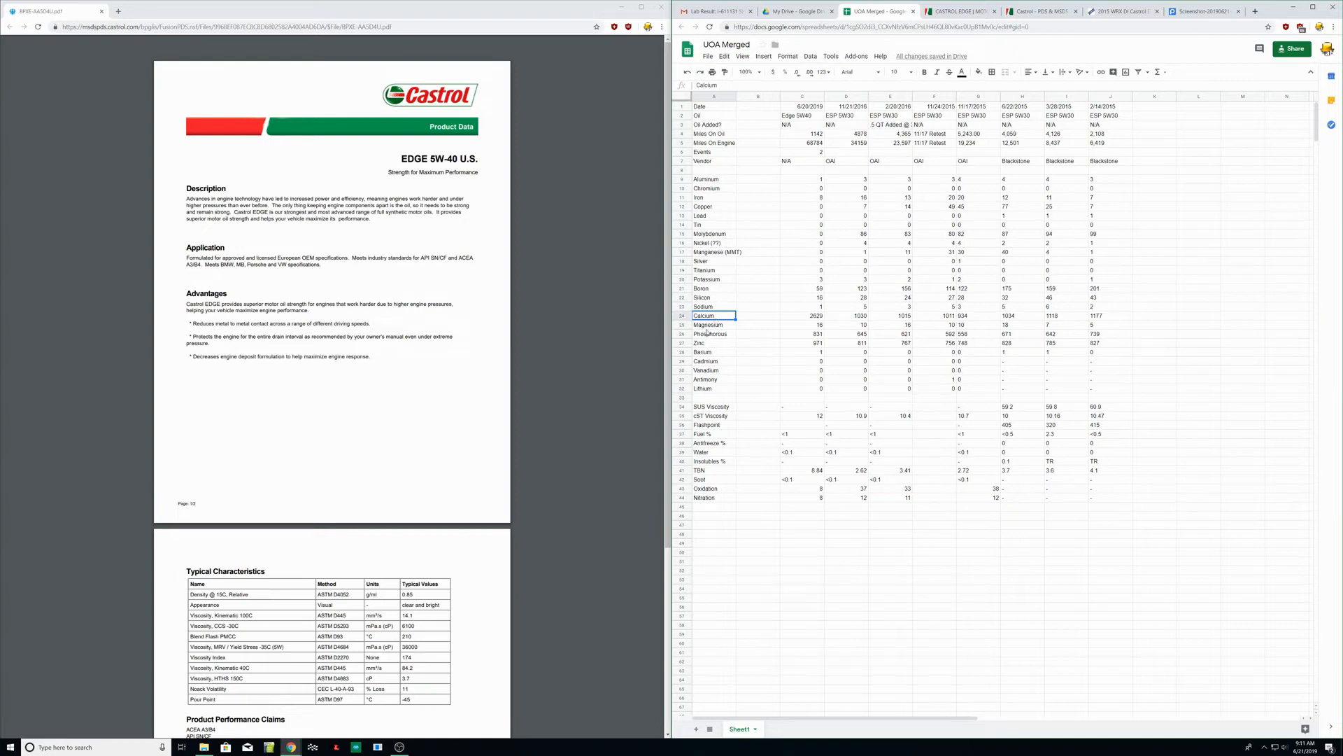
click(708, 324)
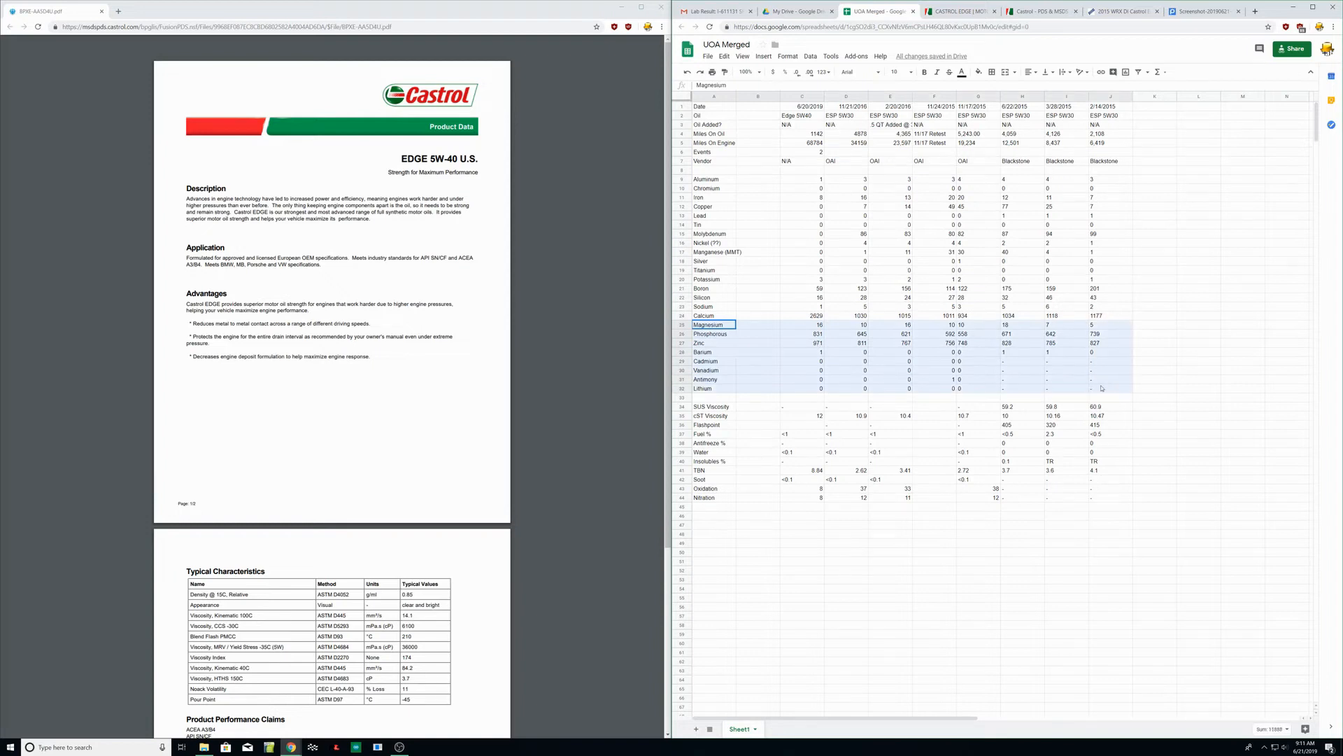
scroll(down, 3)
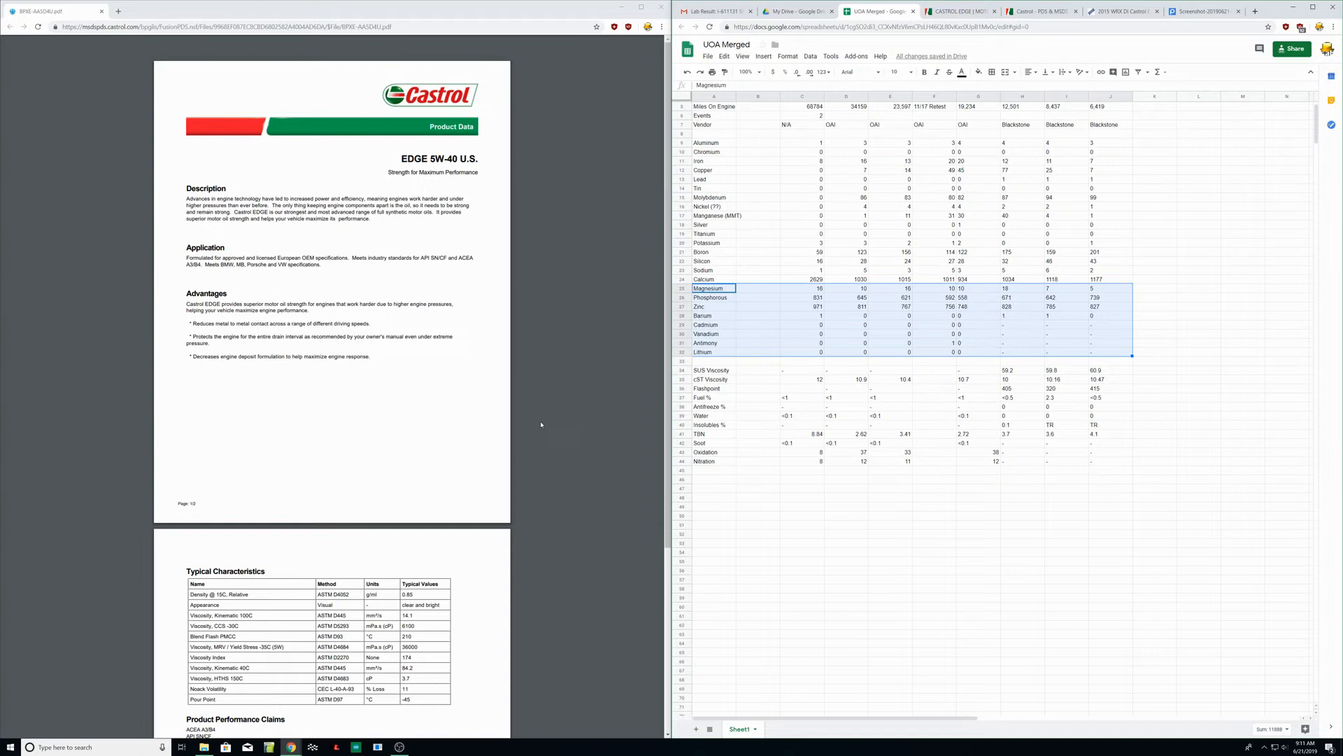
mouse_move(557, 423)
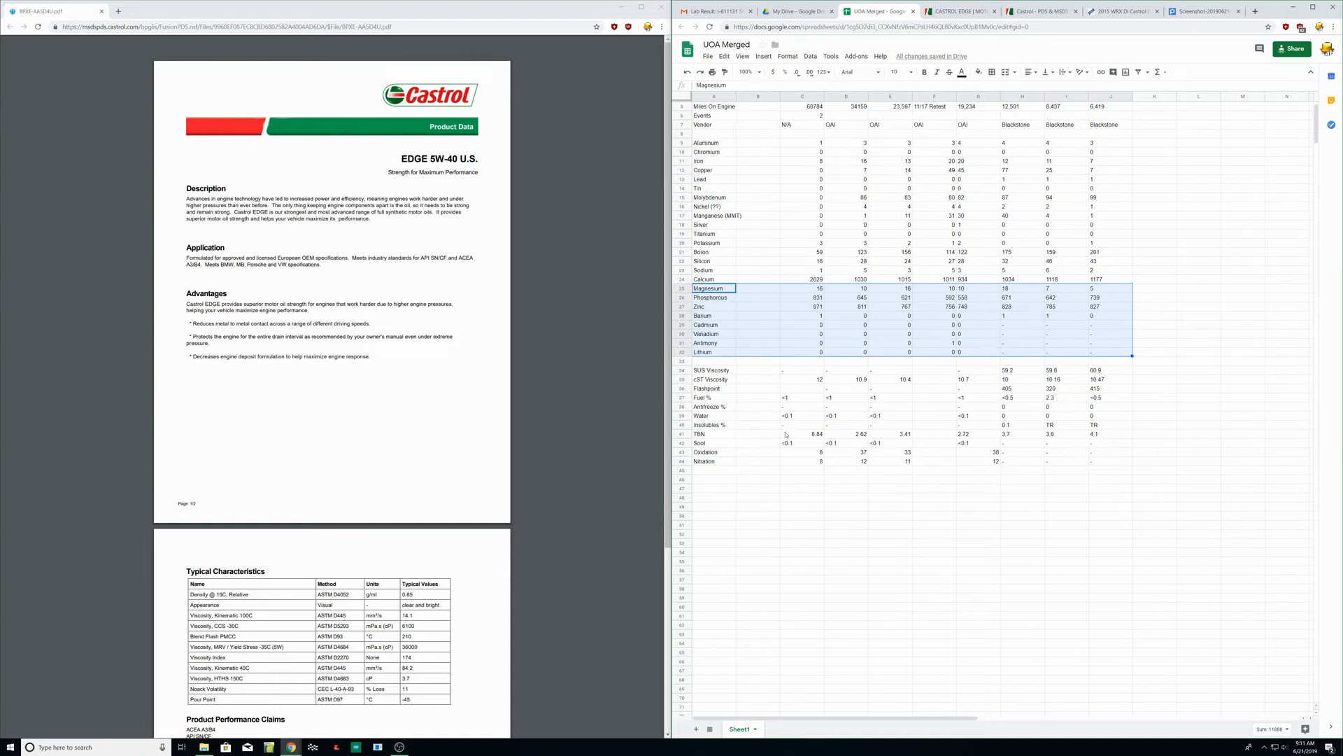
click(804, 434)
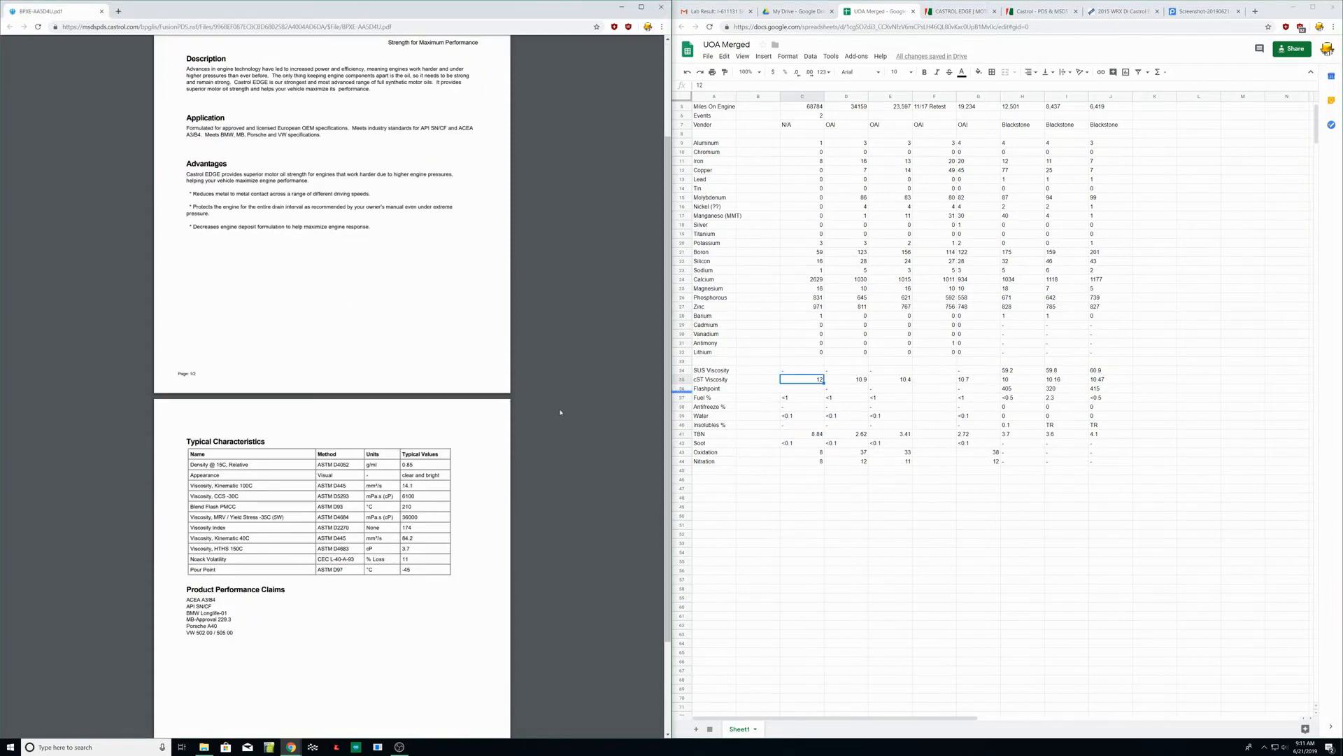
scroll(down, 3)
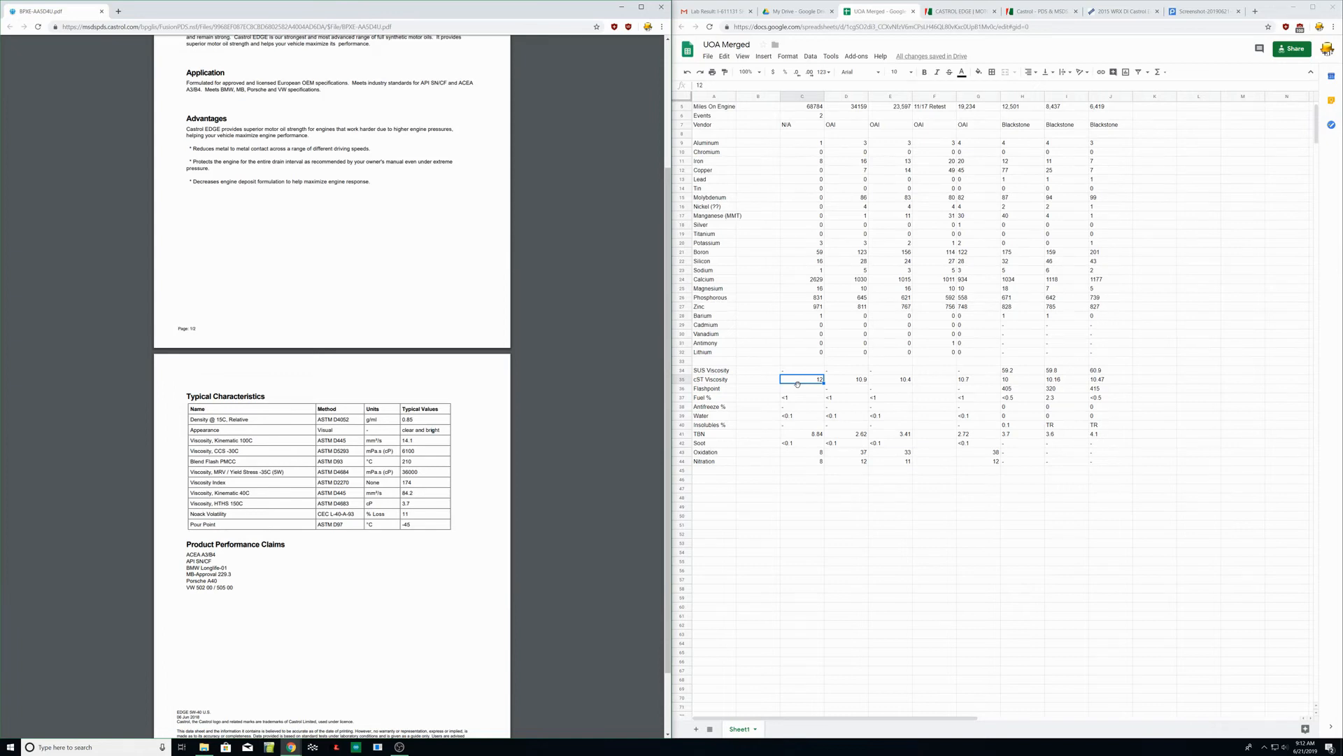
mouse_move(796, 387)
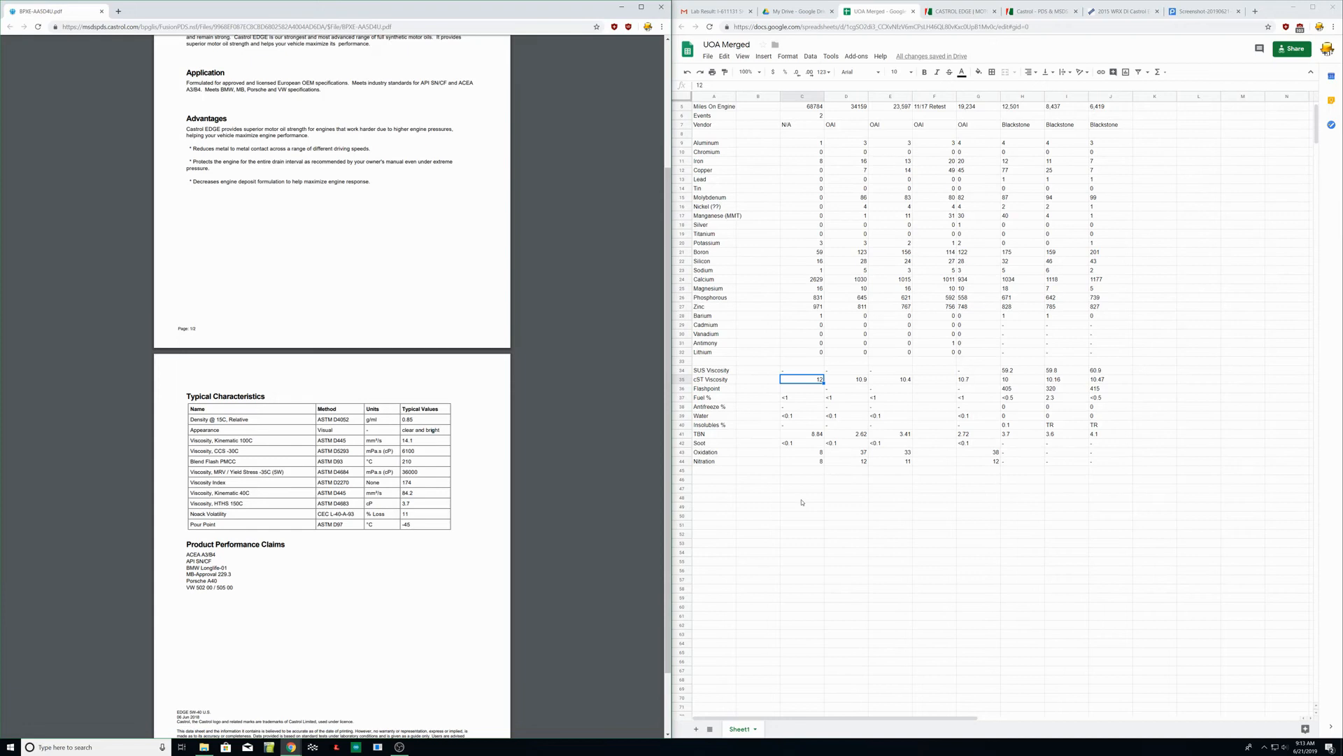
click(714, 434)
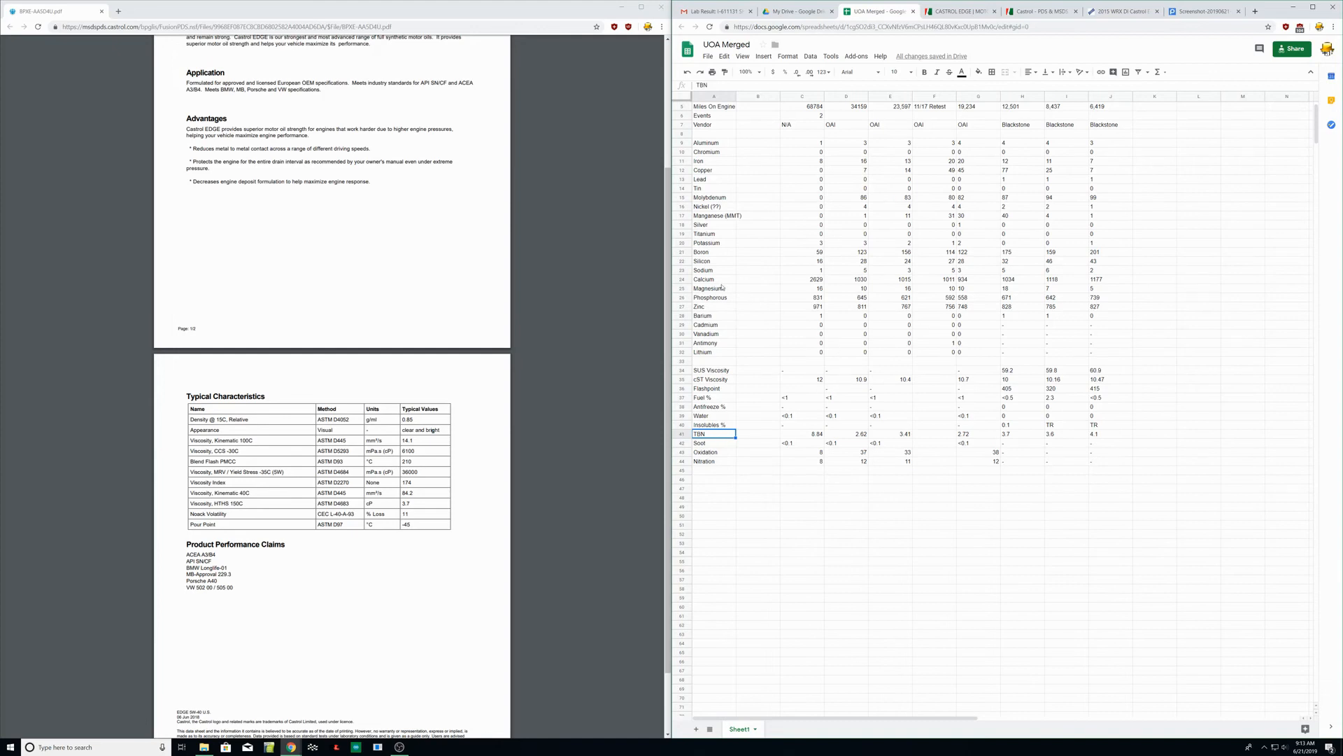
click(710, 297)
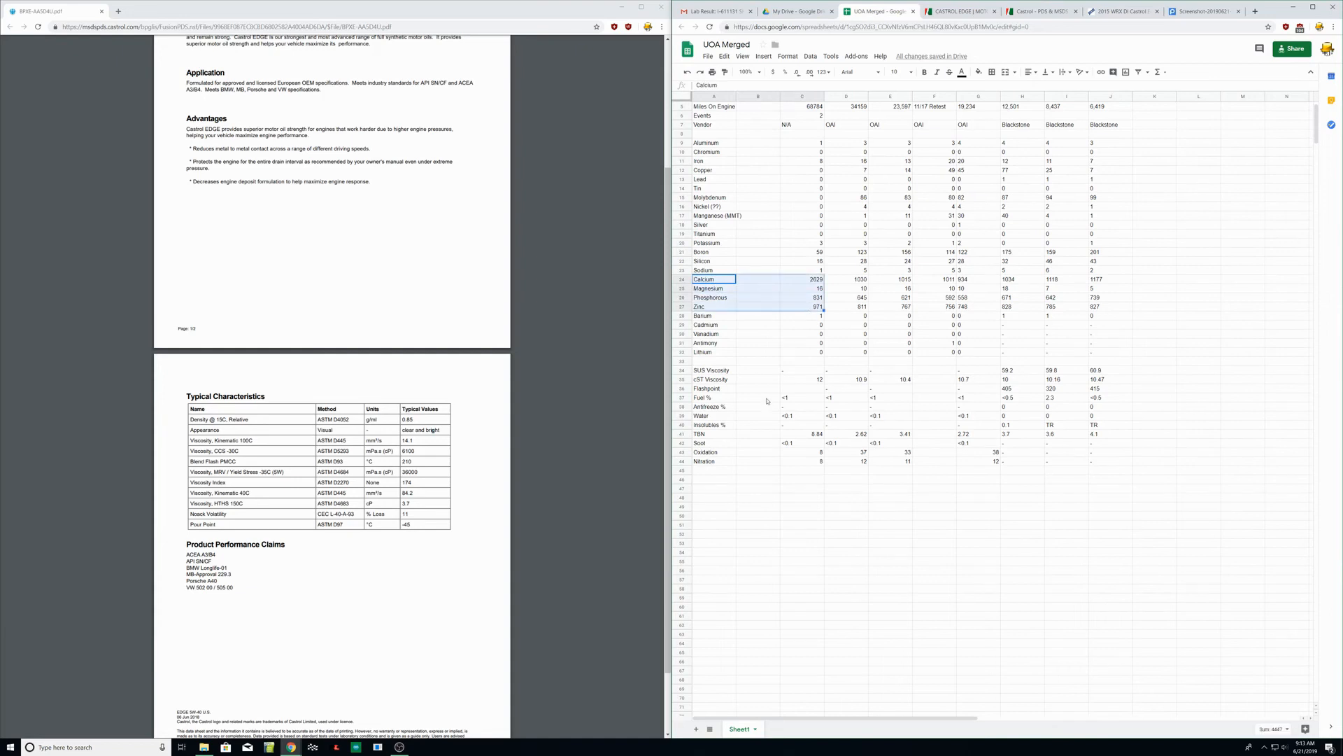
click(712, 434)
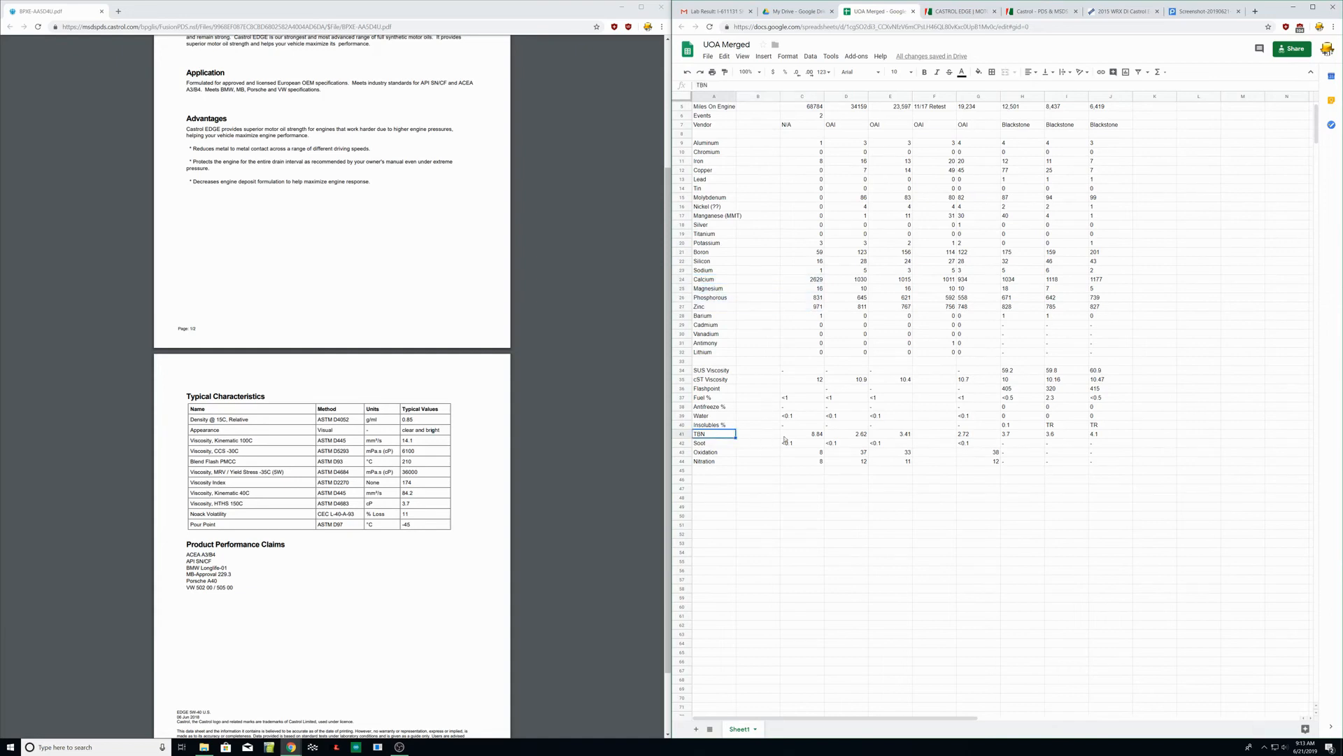
click(802, 434)
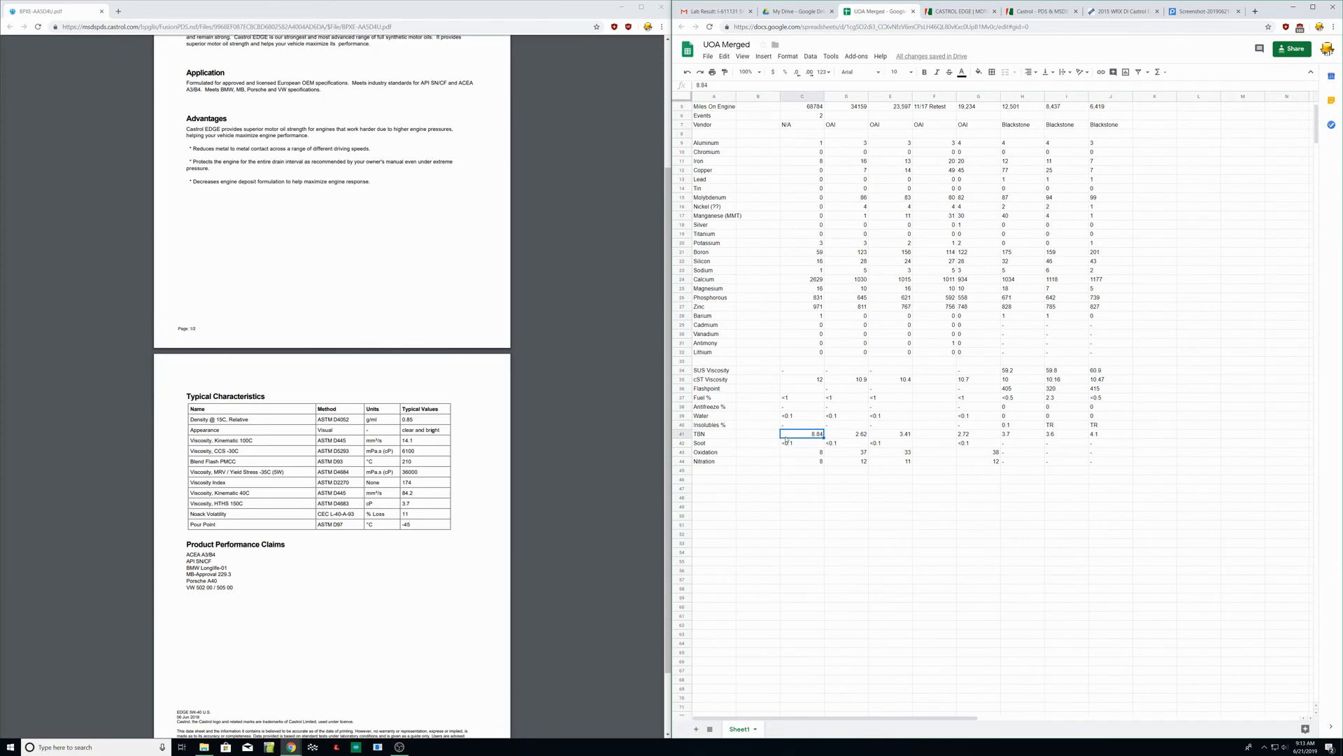
click(713, 434)
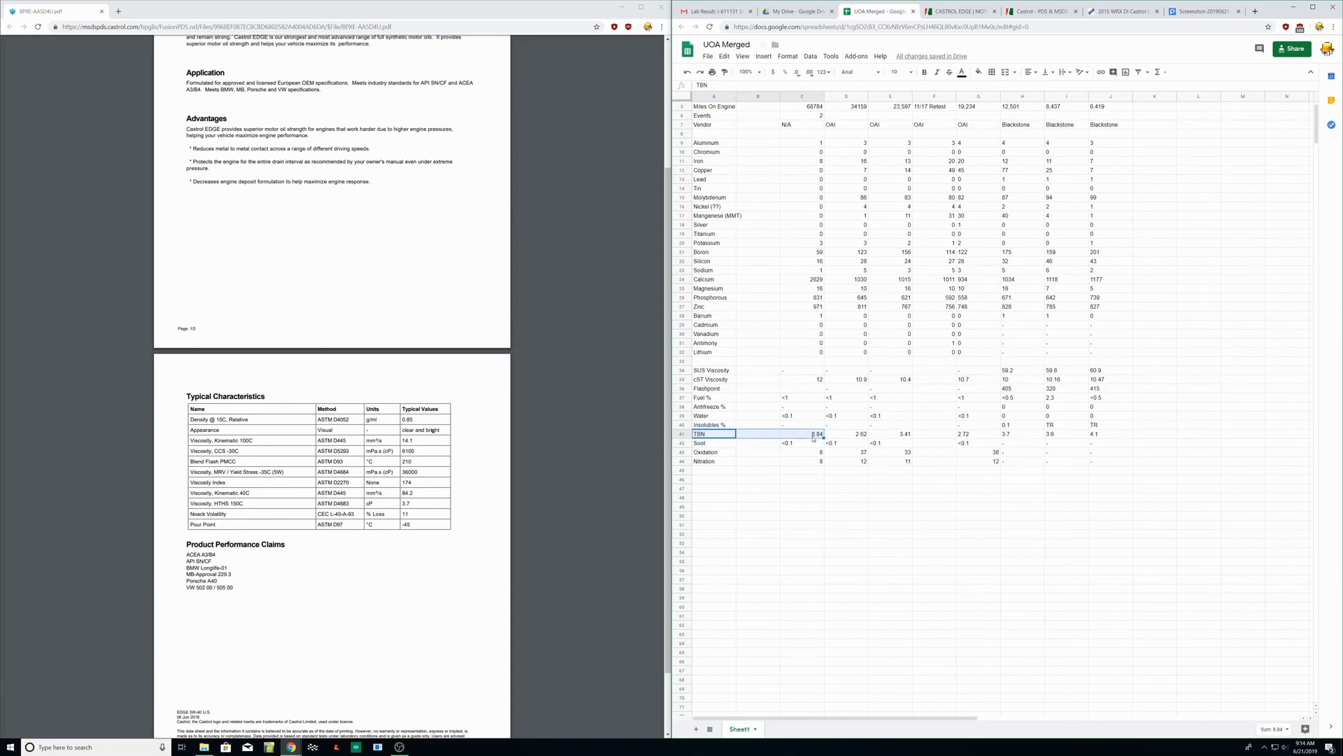
scroll(up, 3)
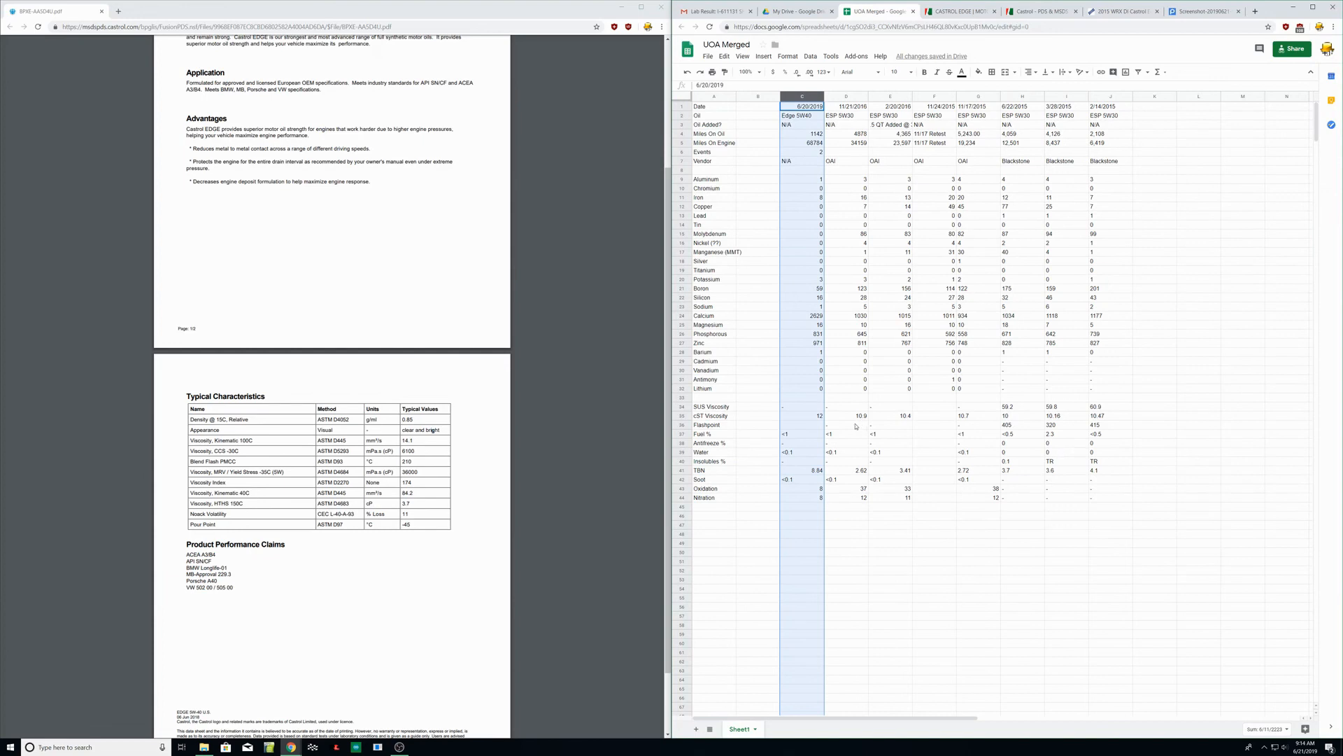
mouse_move(845, 437)
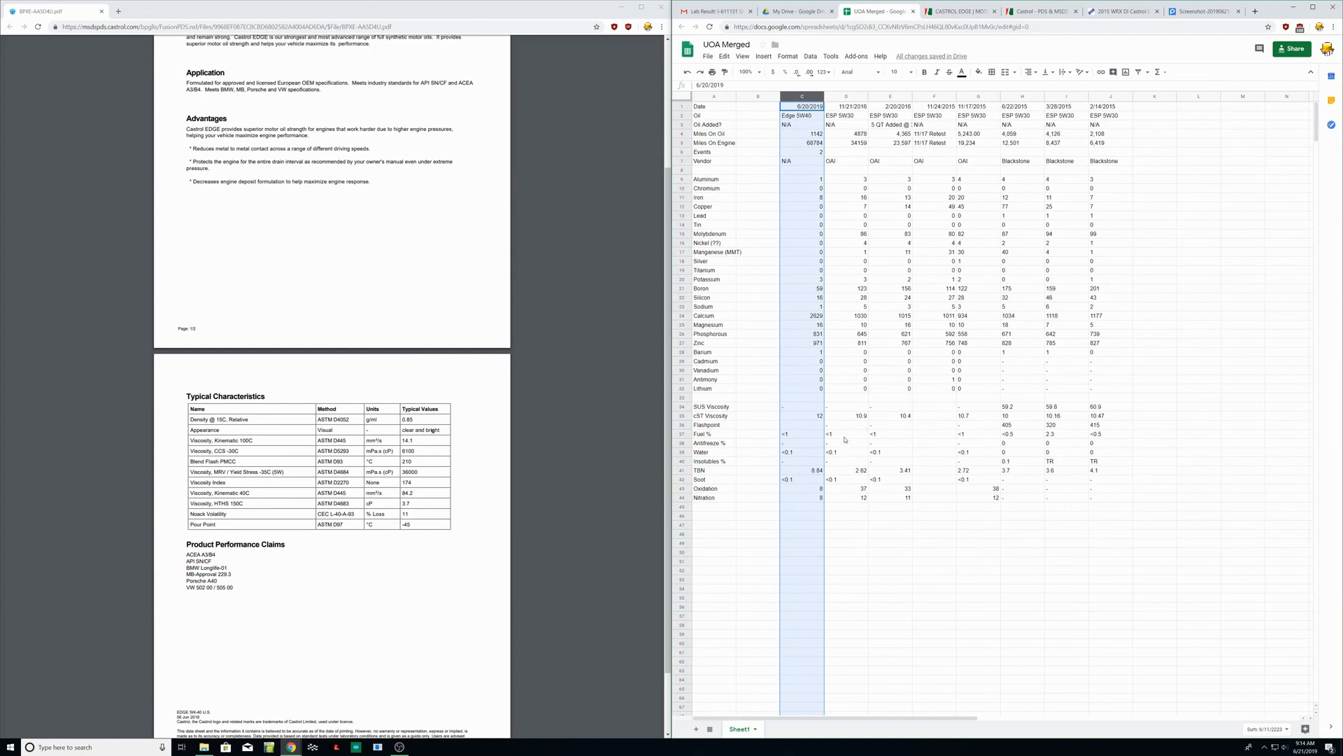